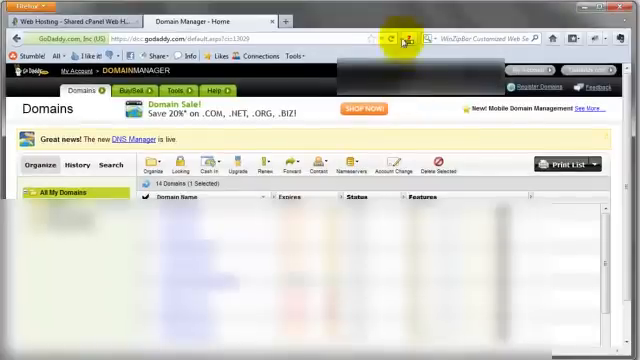
- Launch File Manager on the website's root folder holding wordpress-3.3.1.zip
click(10, 355)
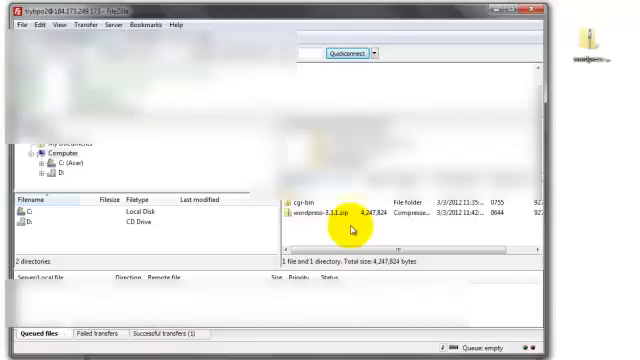
mouse_move(355, 150)
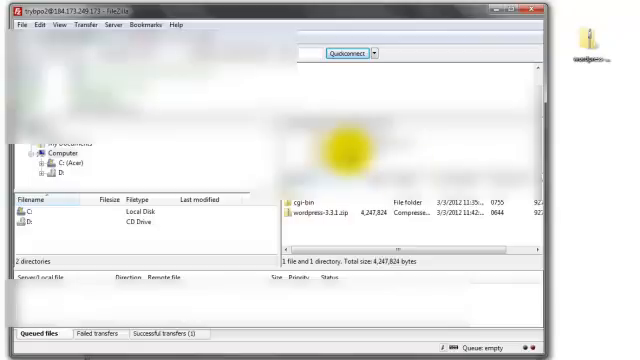
mouse_move(523, 80)
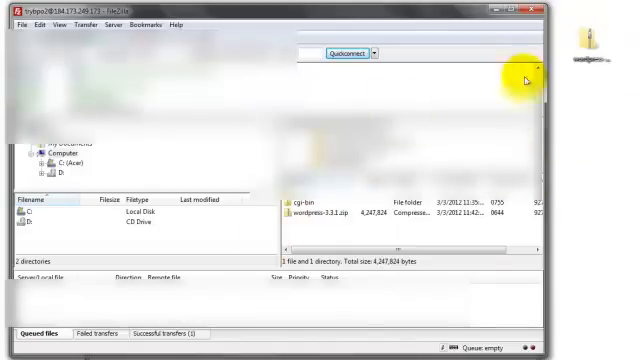
mouse_move(265, 223)
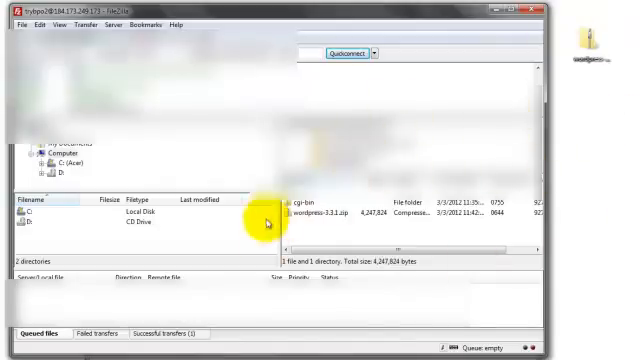
mouse_move(587, 189)
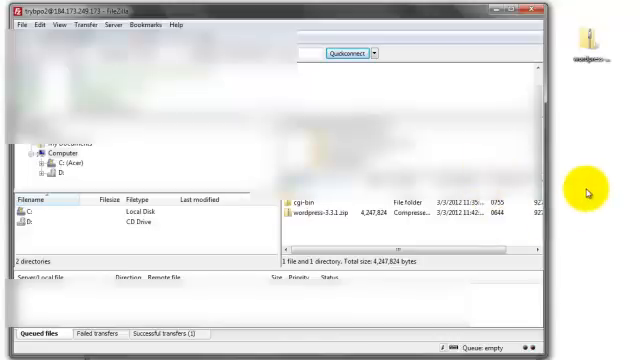
mouse_move(368, 13)
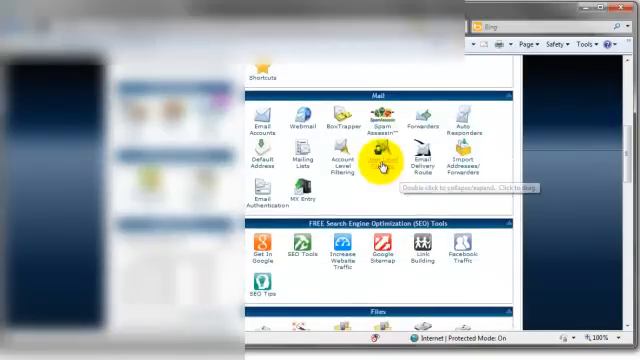
scroll(down, 3)
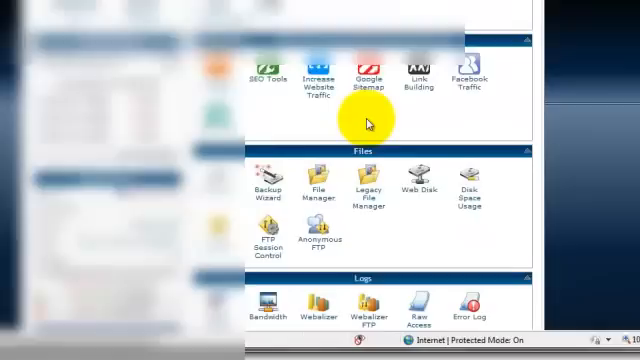
click(315, 190)
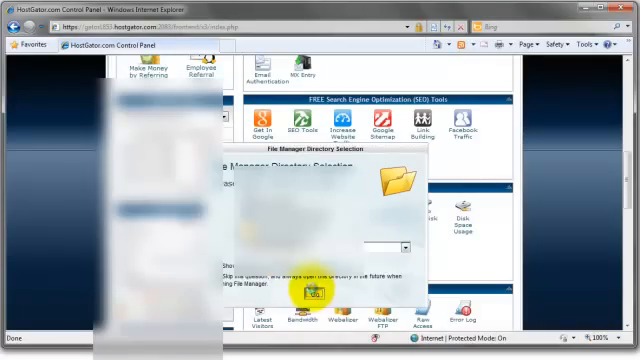
click(310, 294)
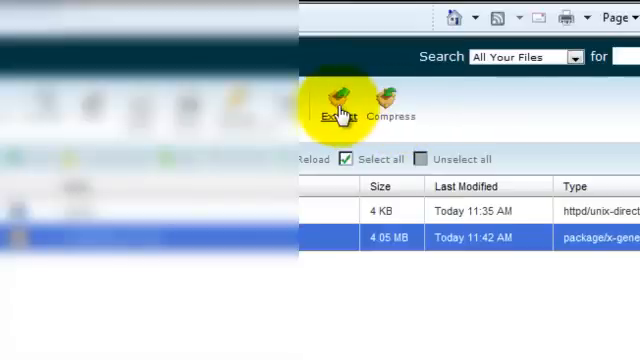
- Extract wordpress-3.3.1.zip in place, producing a wordpress folder beside cgi-bin
click(334, 100)
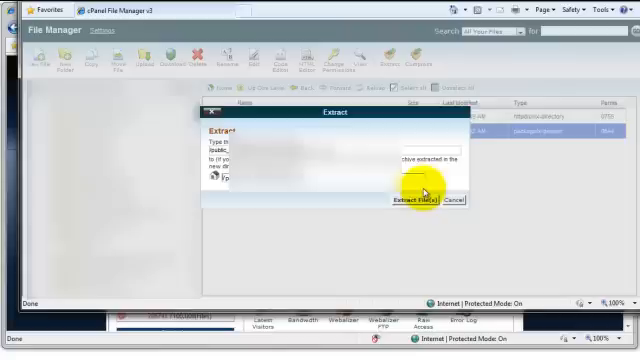
click(419, 199)
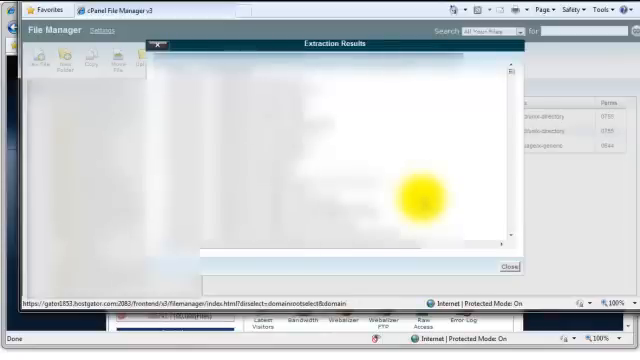
click(503, 266)
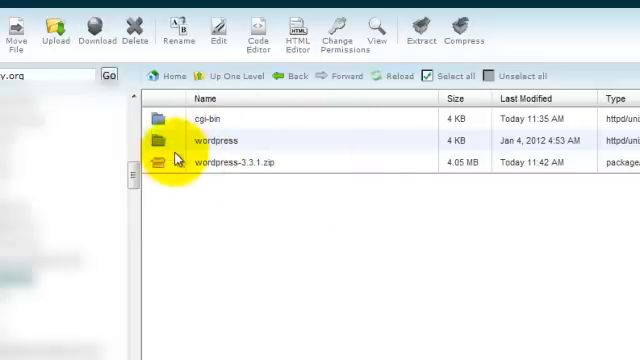
- Select everything inside the wordpress folder and move it up into the site's root folder
double_click(206, 137)
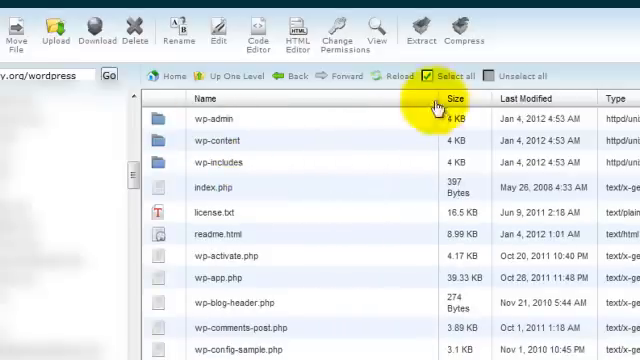
click(432, 76)
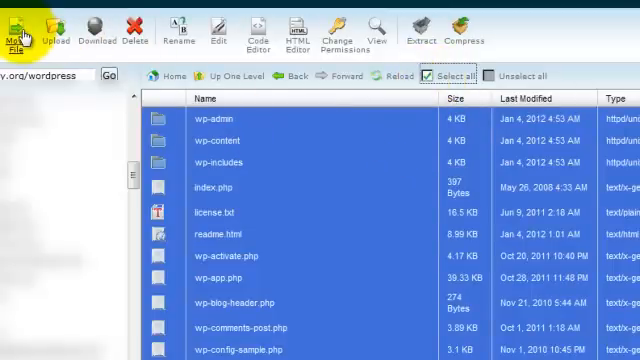
click(14, 25)
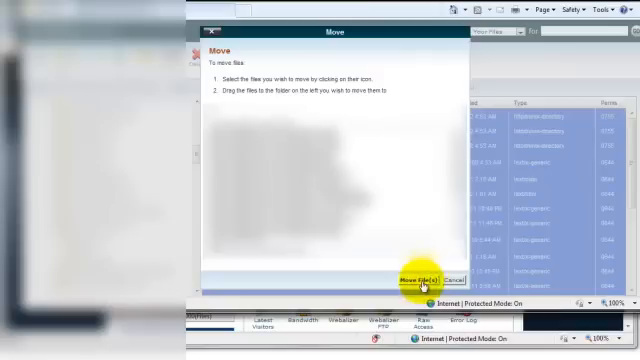
click(422, 279)
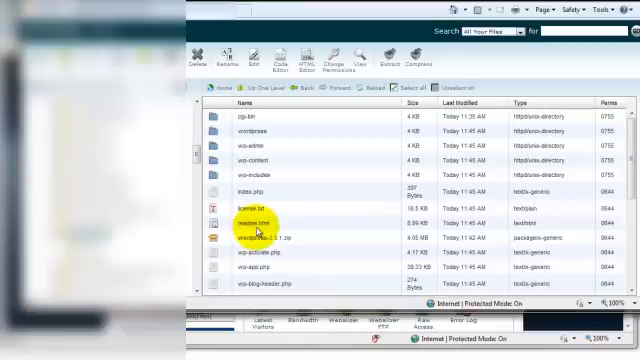
click(260, 131)
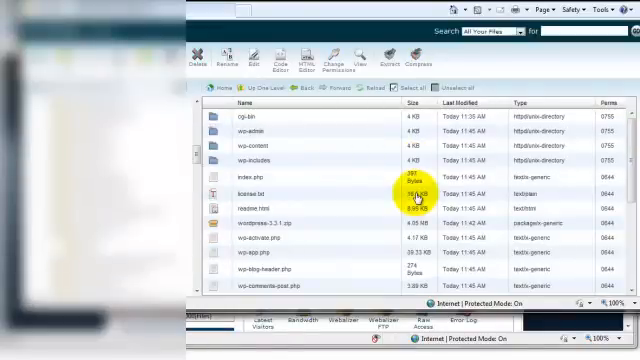
mouse_move(392, 157)
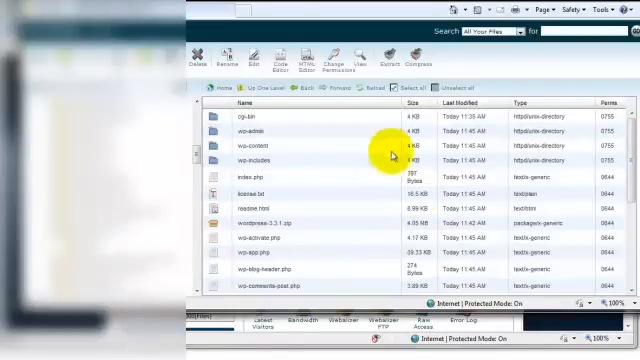
- Rename the sample config file to wp-config.php and locate it in the root file list
scroll(down, 3)
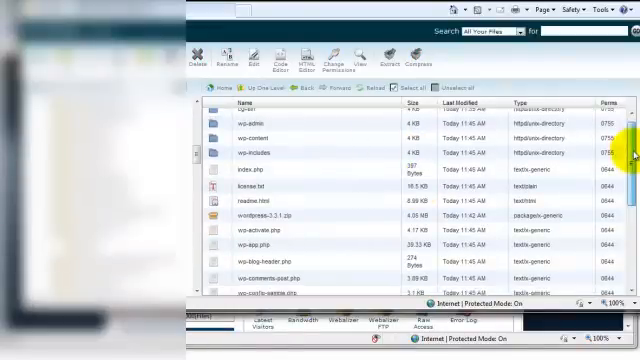
scroll(down, 3)
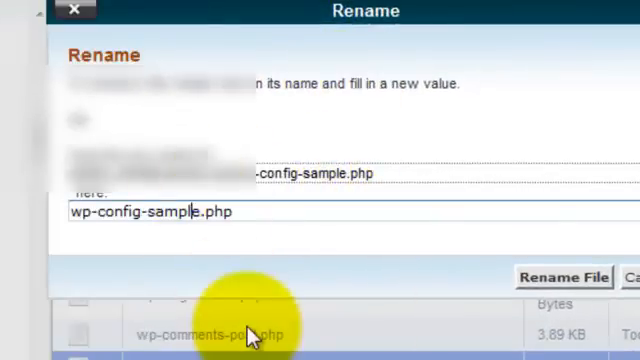
text(wp-config.php)
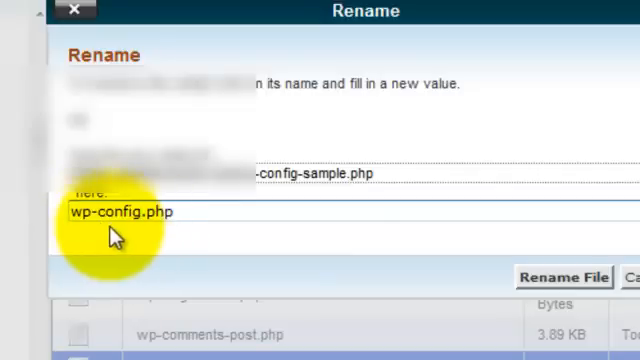
mouse_move(357, 303)
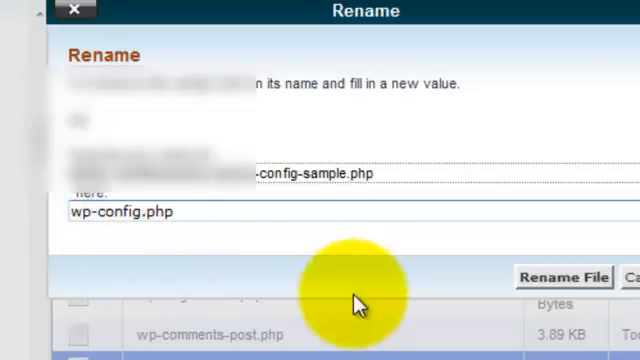
mouse_move(535, 248)
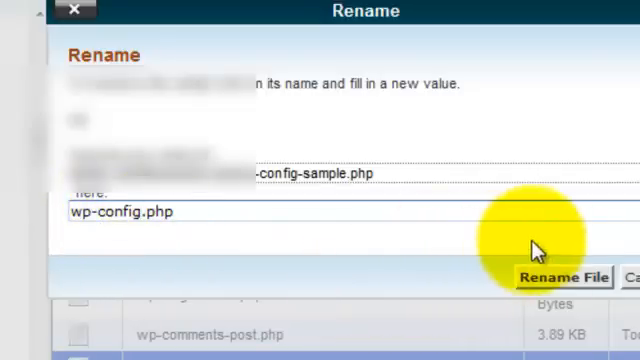
click(565, 277)
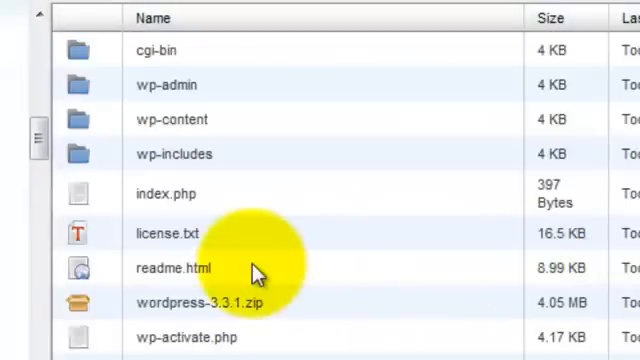
scroll(down, 3)
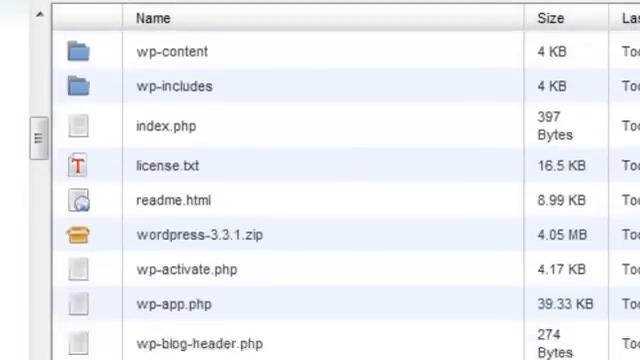
scroll(down, 3)
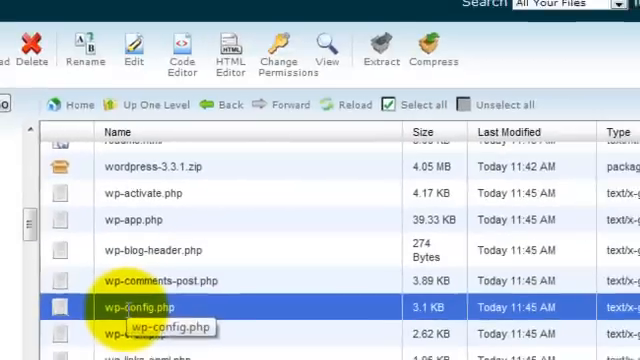
- Open wp-config.php in the cPanel text editor with utf-8 encoding
click(128, 50)
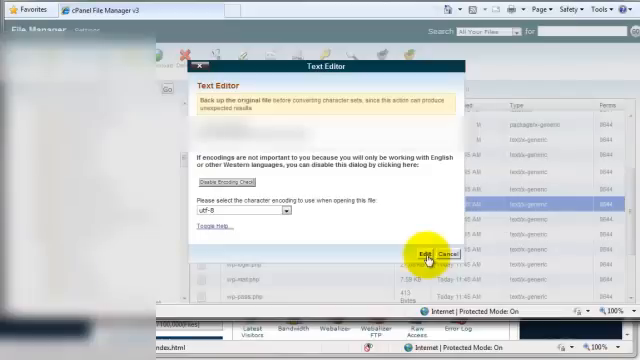
click(427, 252)
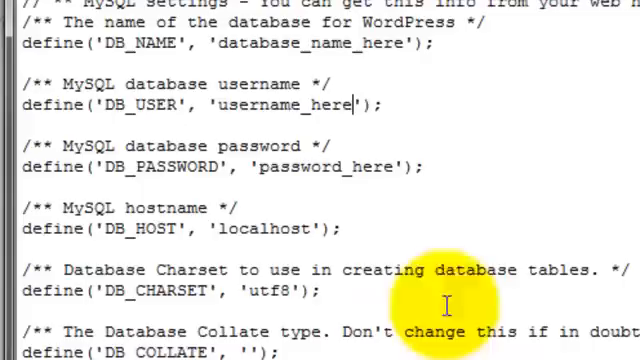
- Fill in the real database username and begin erasing the database_name_here placeholder
text(u)
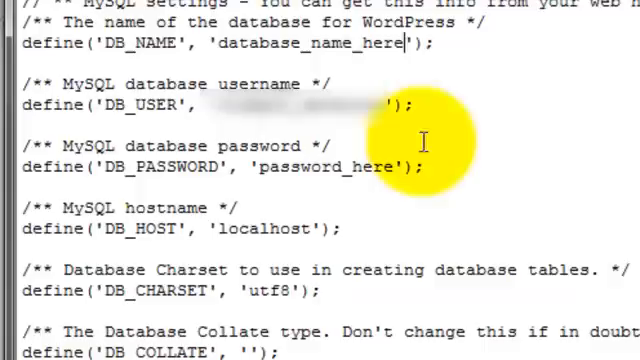
key(Backspace)
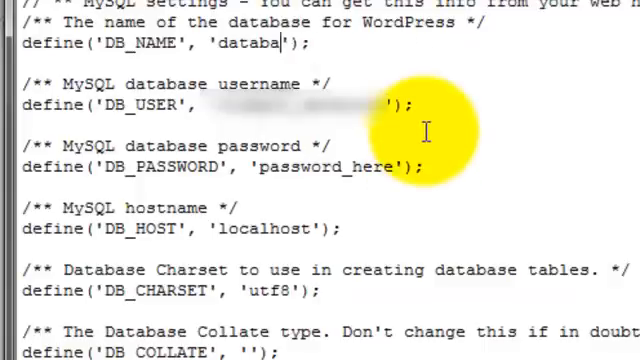
key(Backspace)
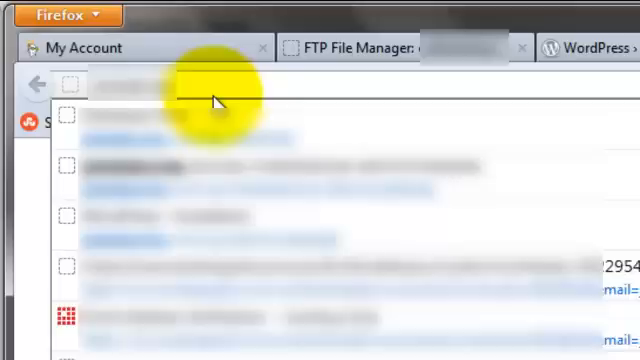
- Navigate Firefox to the site's /wp-admin/install.php URL to load the WordPress install page
text(com/)
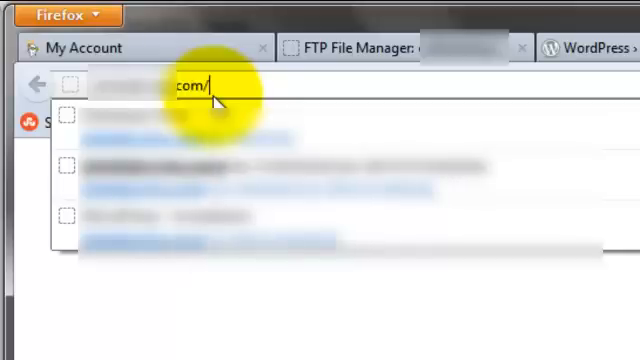
text(wp-)
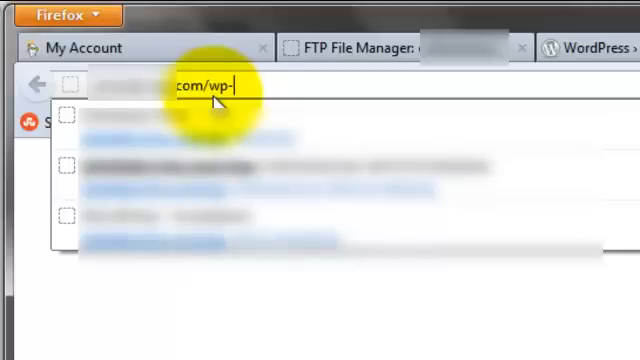
text(admin/)
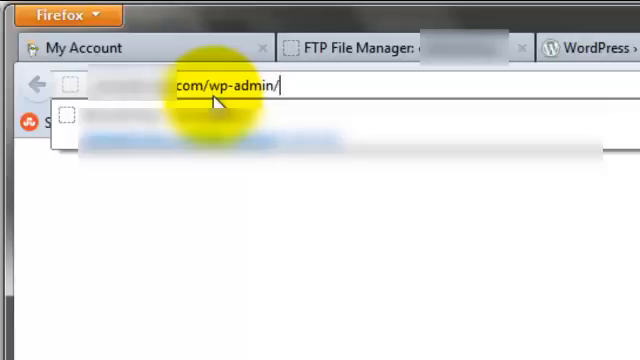
text(install.p)
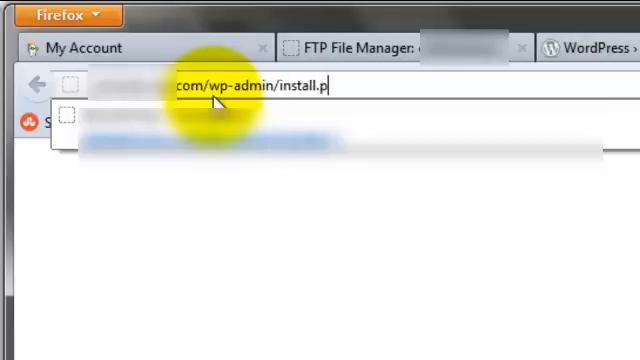
key(Return)
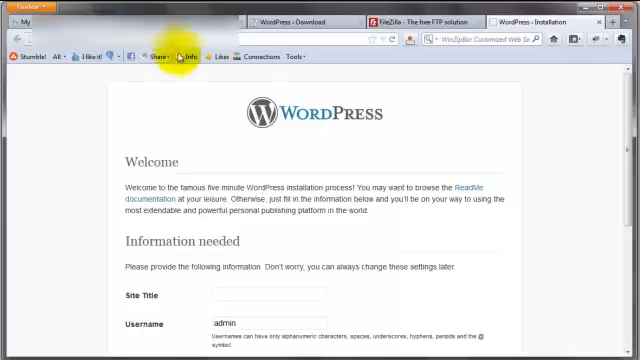
scroll(down, 3)
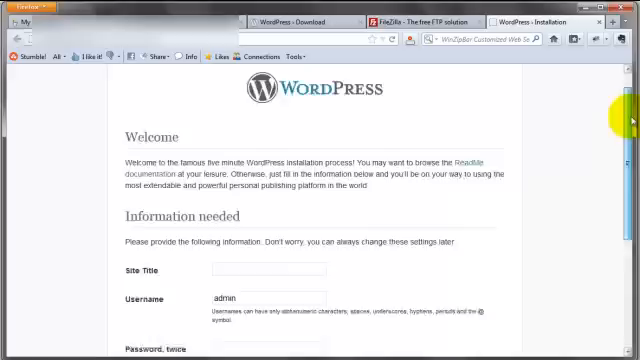
scroll(up, 3)
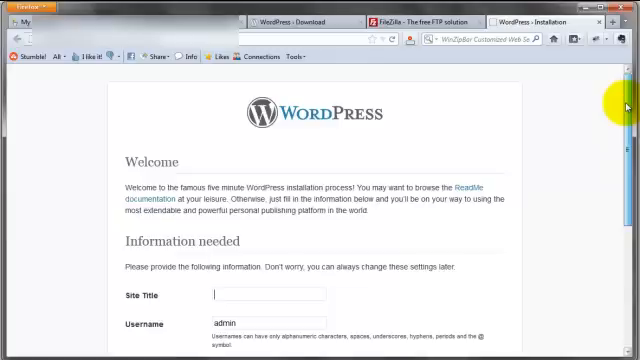
scroll(down, 3)
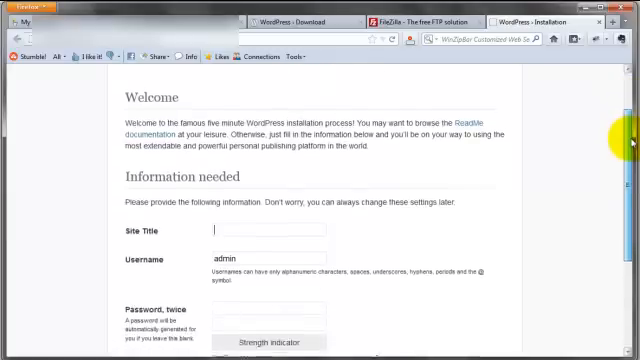
scroll(down, 3)
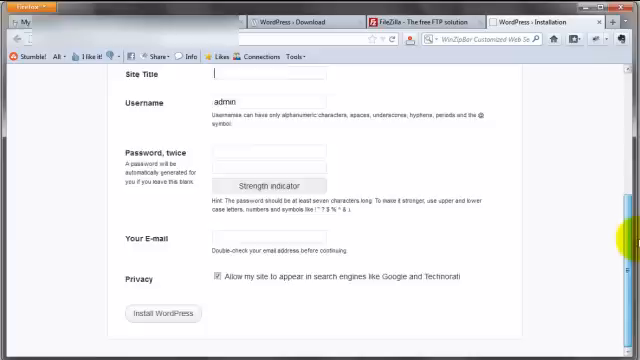
scroll(up, 3)
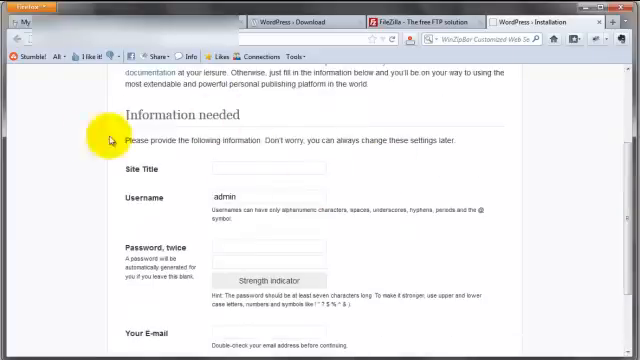
scroll(up, 3)
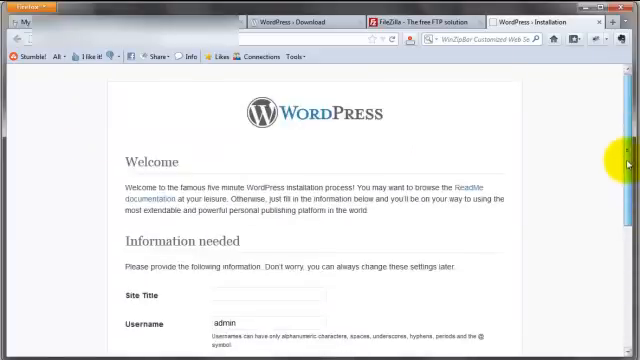